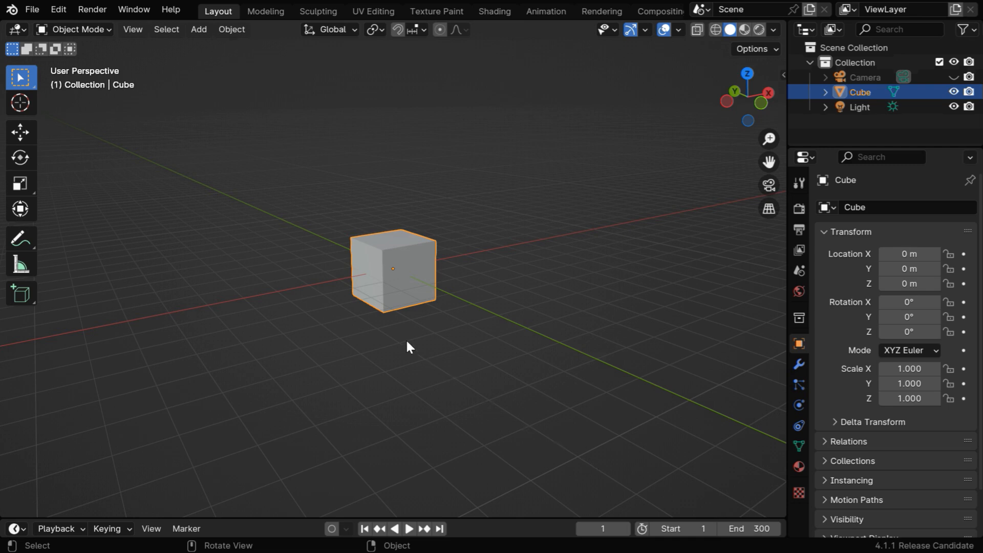
mouse_move(492, 518)
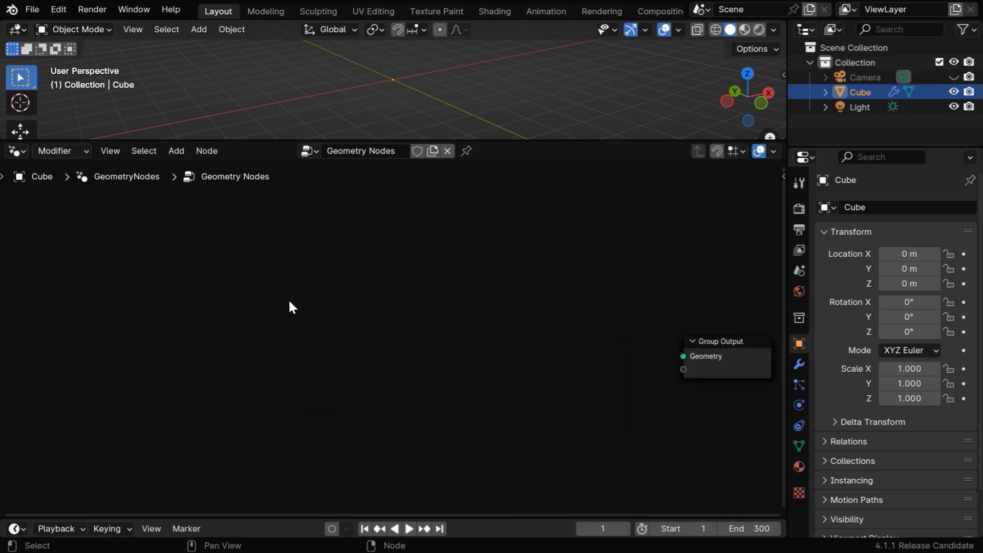
Add Value to String, String to Curves, Fill Curve and Realize Instances and link them into Group Output.
click(176, 151)
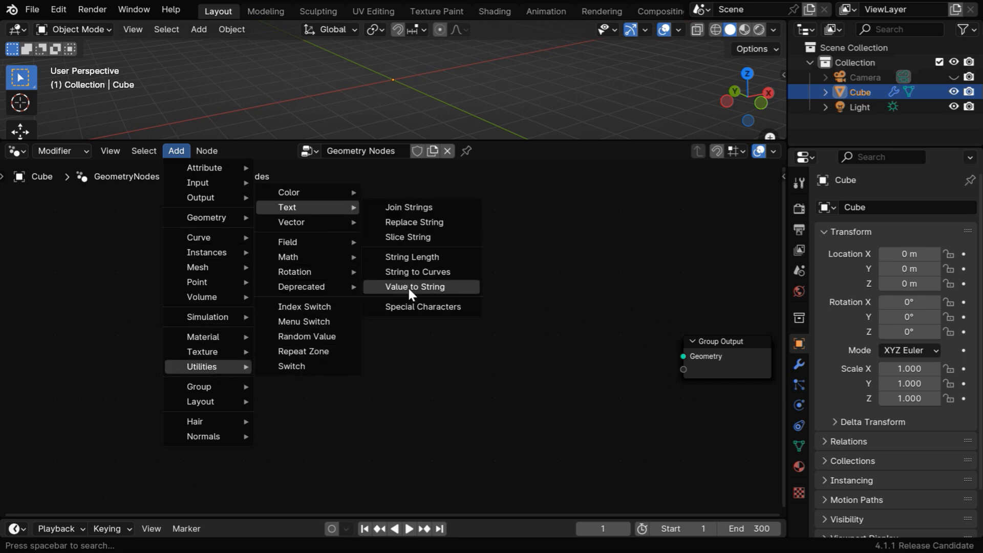
click(414, 287)
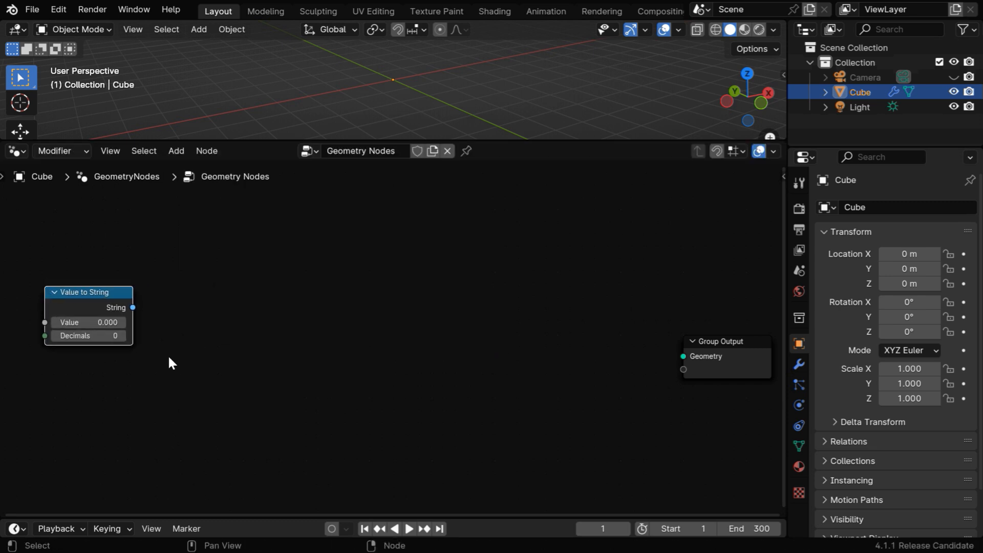
text(st)
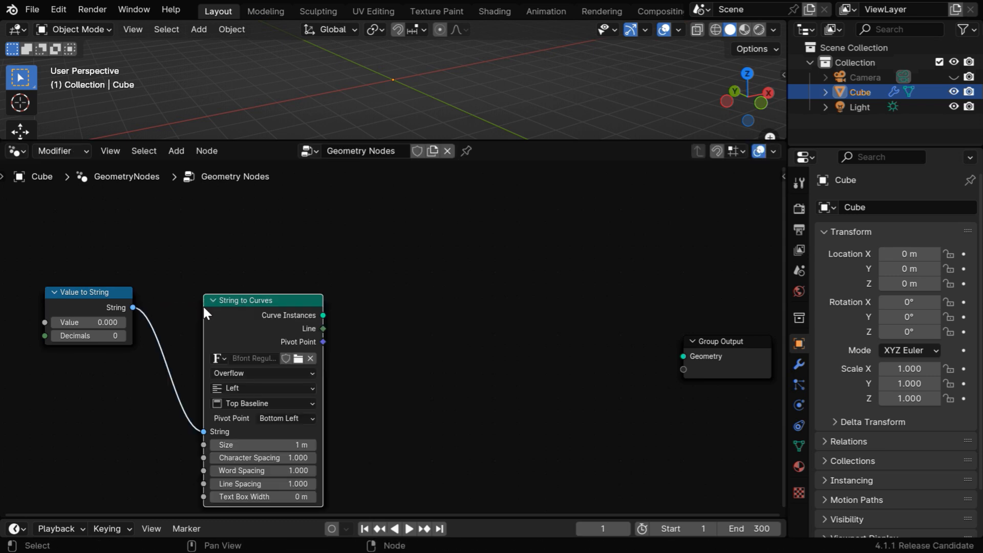
drag(248, 300, 236, 265)
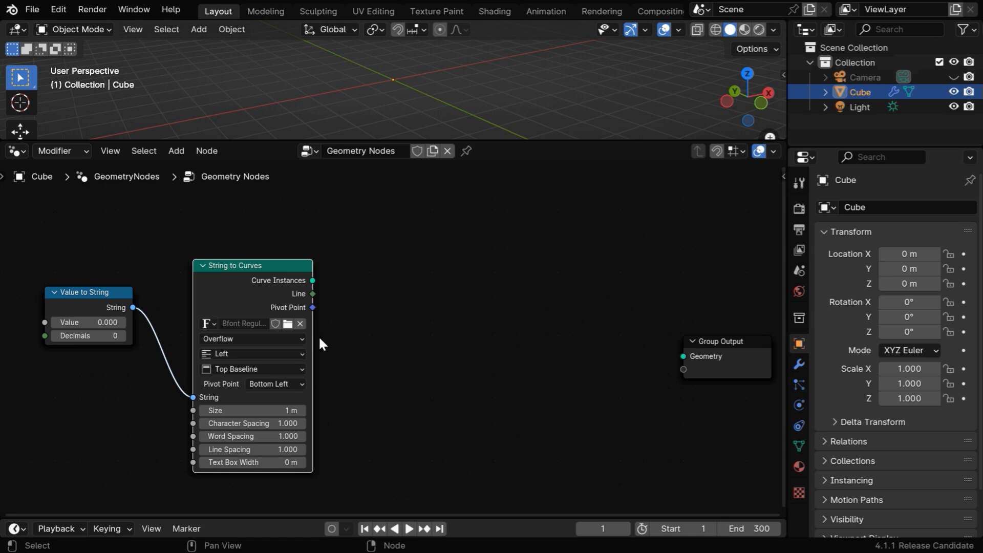
text(fi)
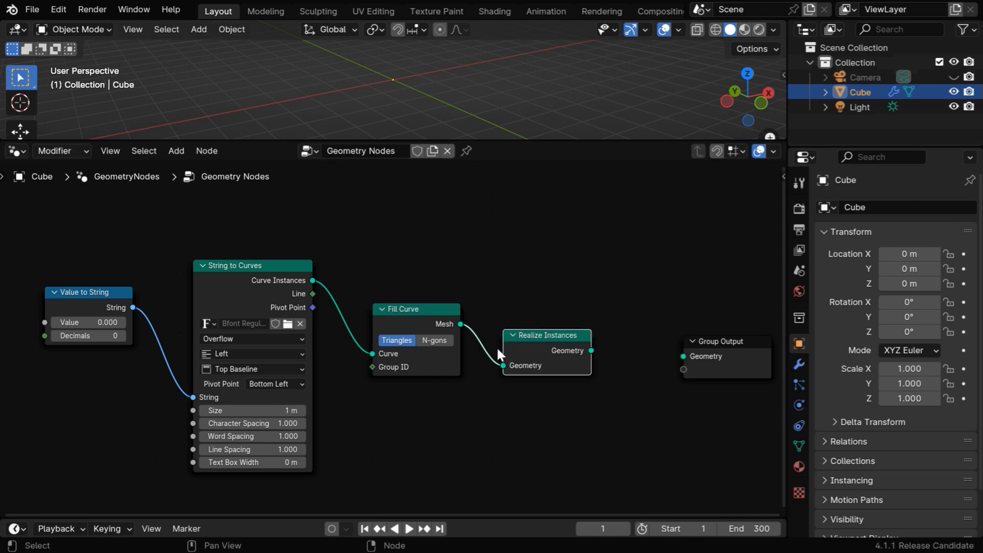
drag(589, 351, 670, 356)
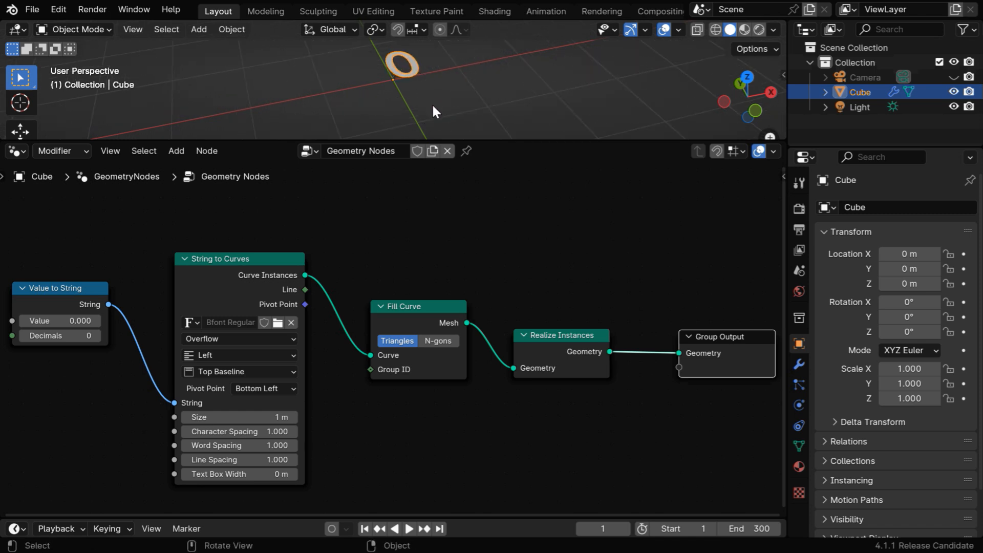
mouse_move(576, 241)
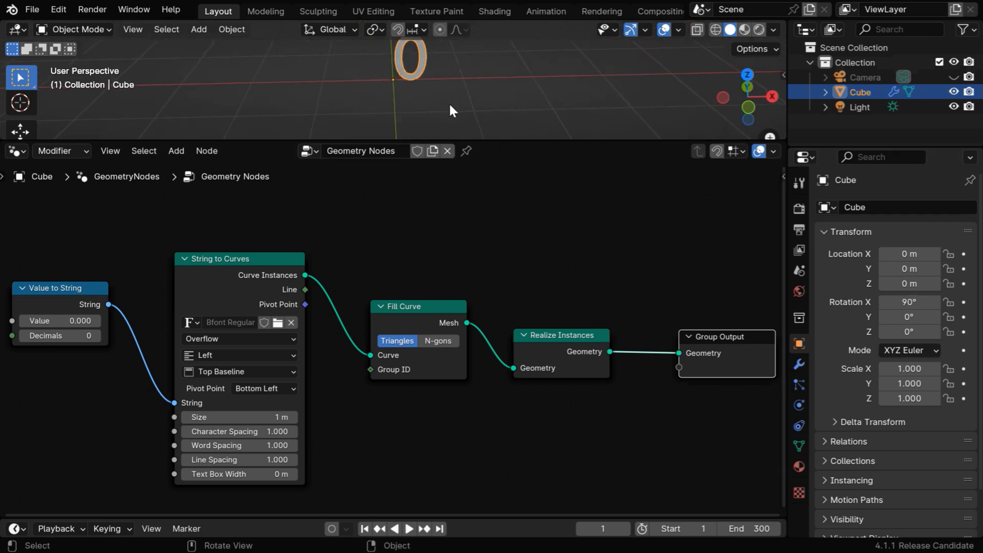
From front view, set String to Curves alignment to Center horizontally and Middle vertically.
click(747, 96)
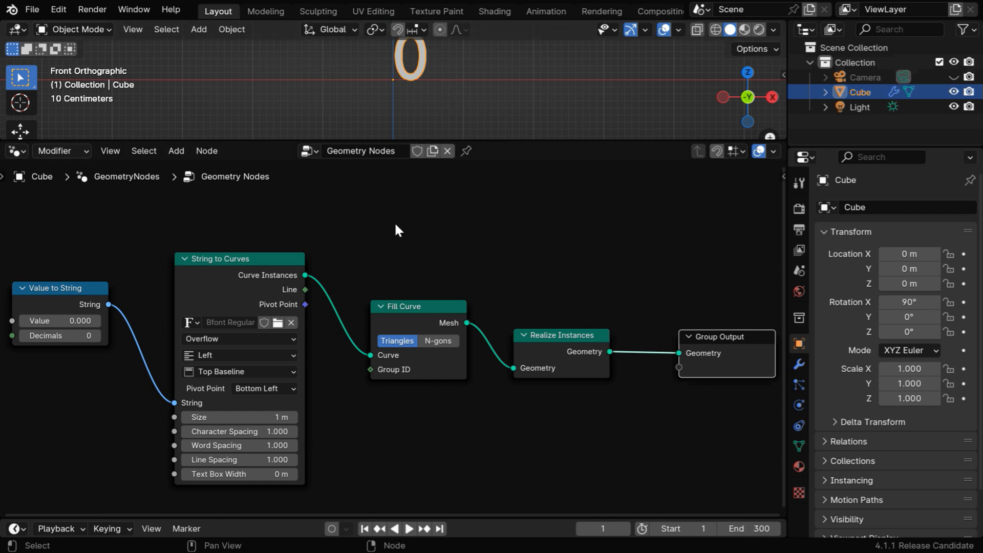
click(238, 355)
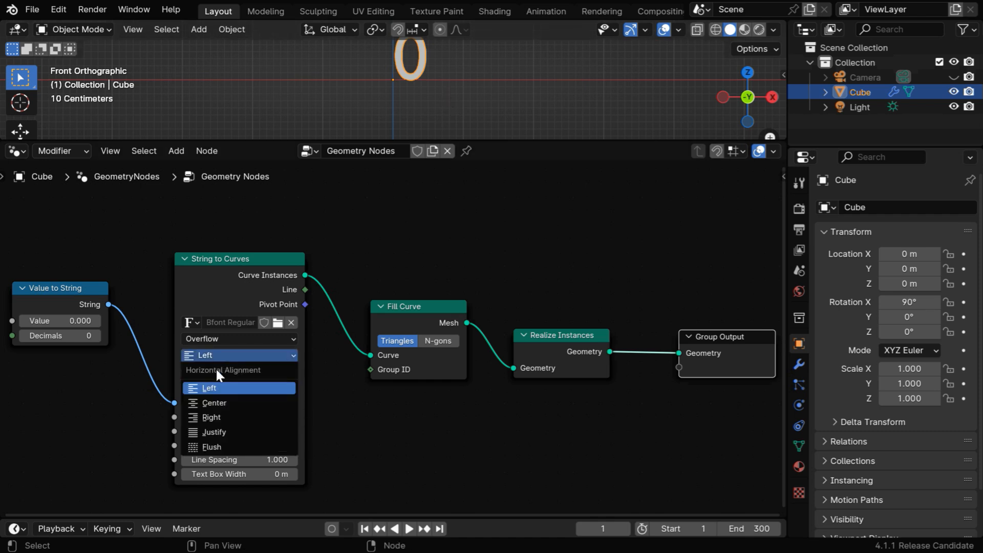
click(214, 402)
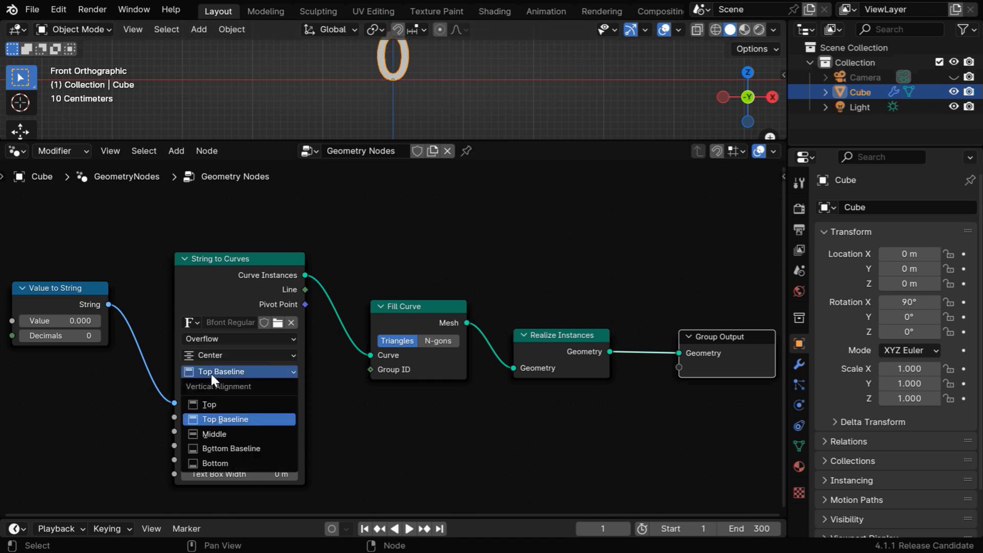
click(214, 434)
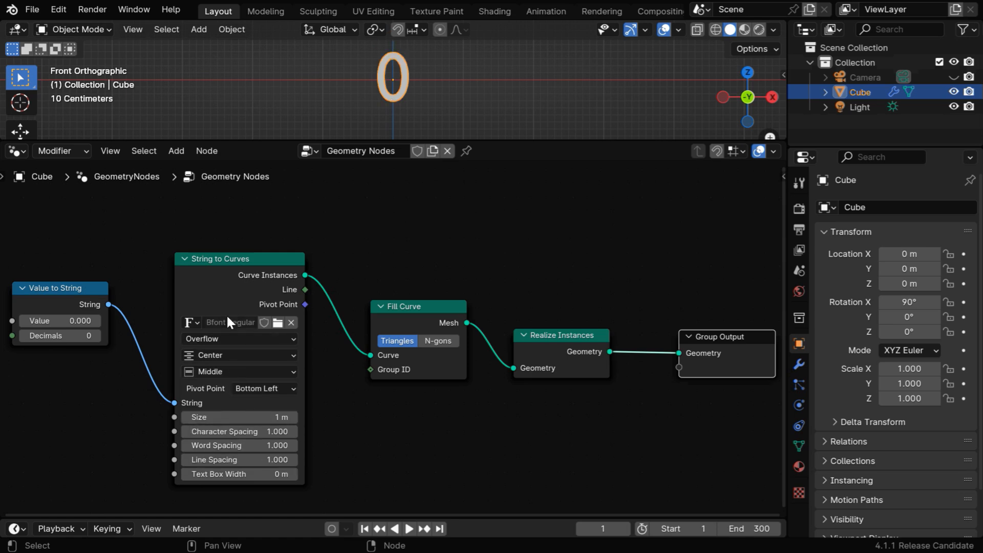
Load Arial Bold from the font file browser as the String to Curves font.
click(278, 323)
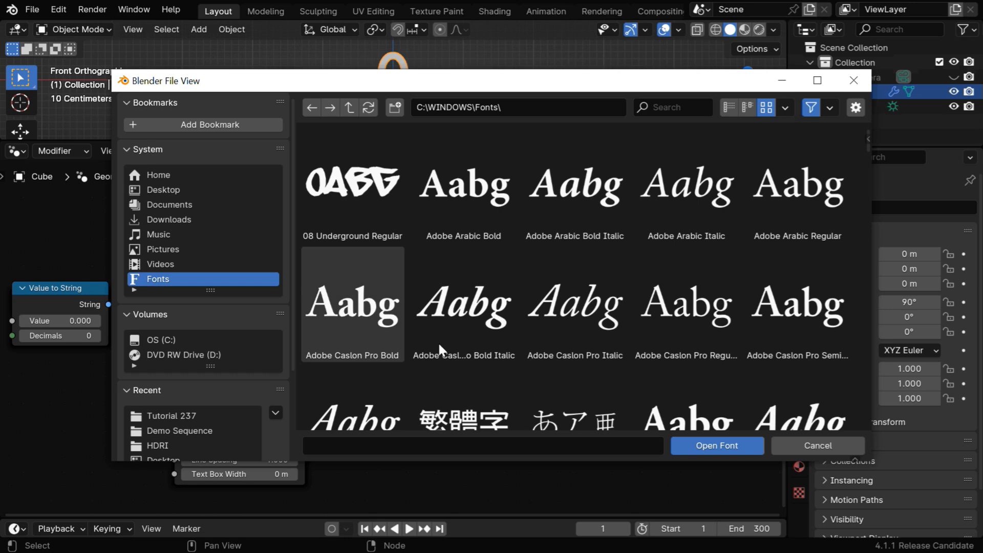
scroll(down, 3)
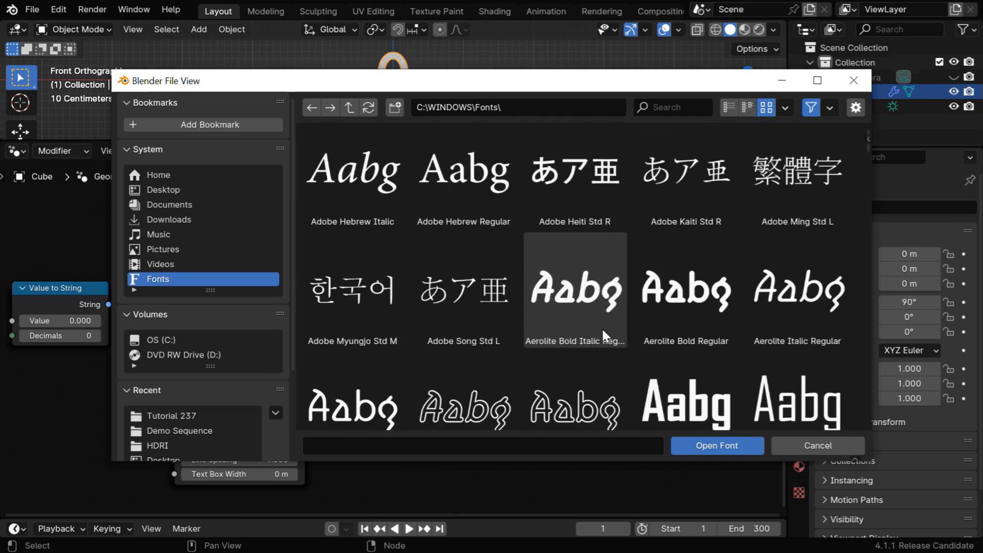
click(574, 344)
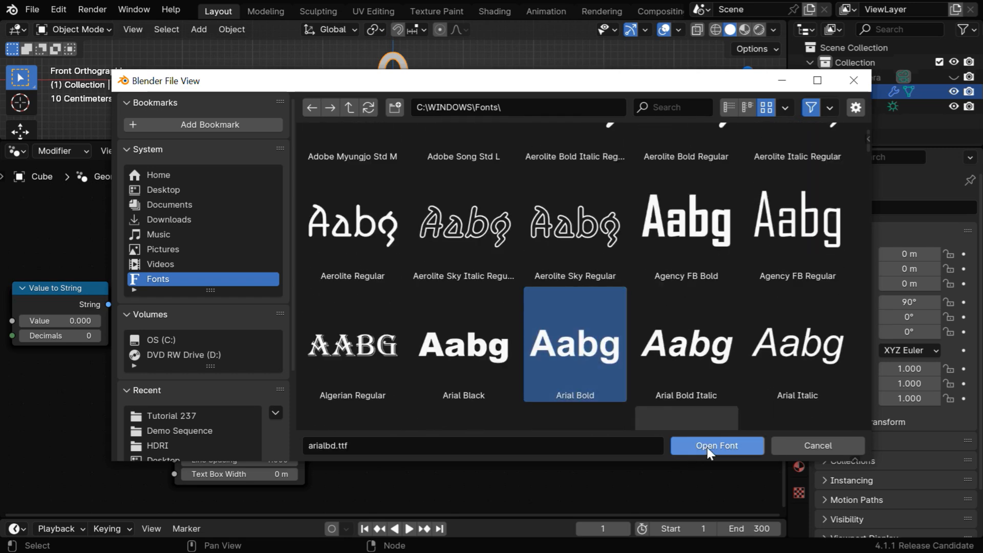
click(717, 445)
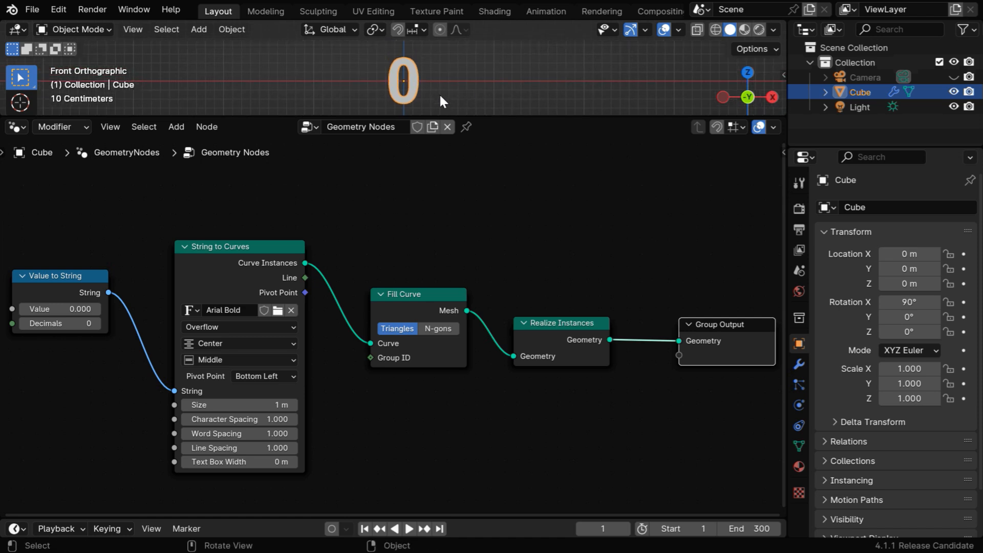
mouse_move(493, 94)
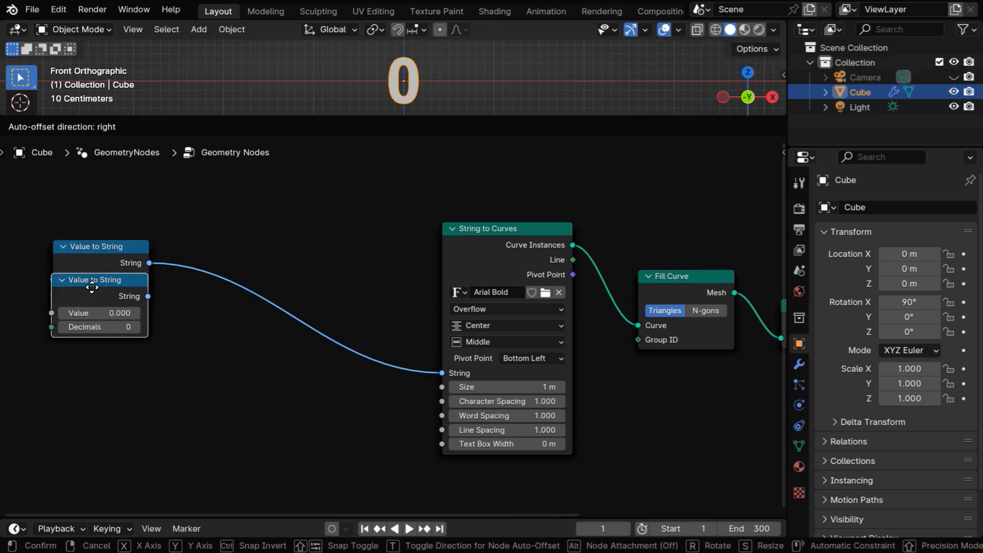
Duplicate Value to String into three nodes set to 4.9, 6 and 14.9, then search for Join Strings.
drag(92, 286, 90, 414)
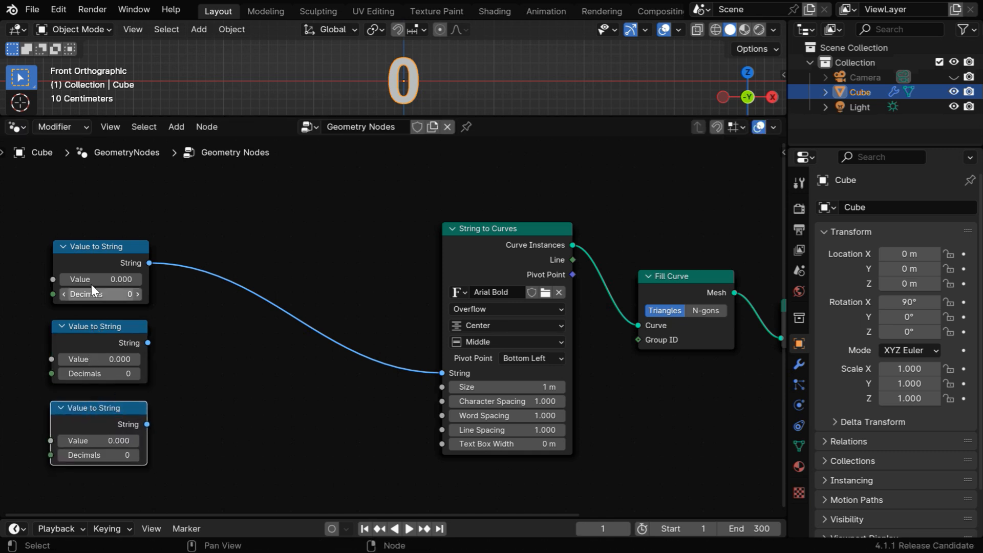
drag(82, 278, 109, 279)
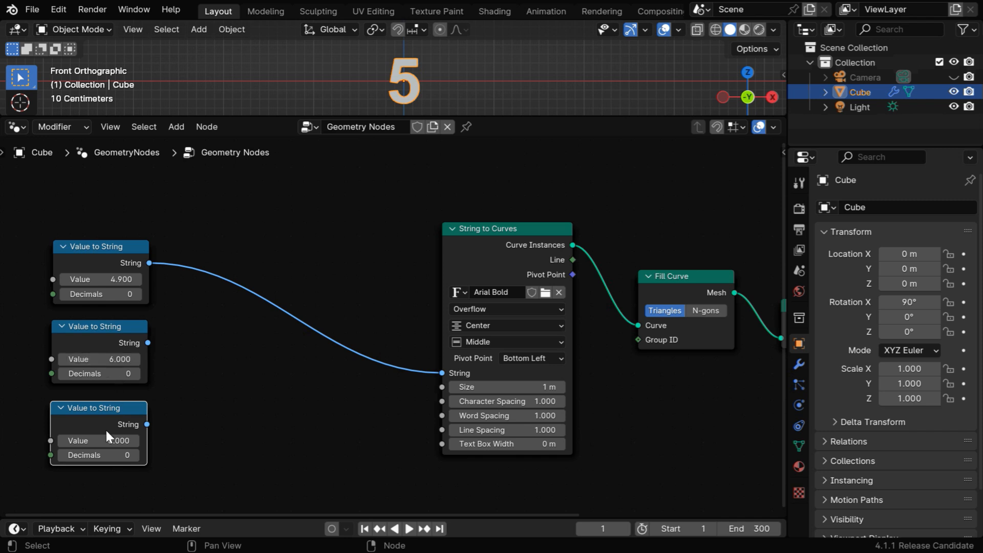
text(14.900)
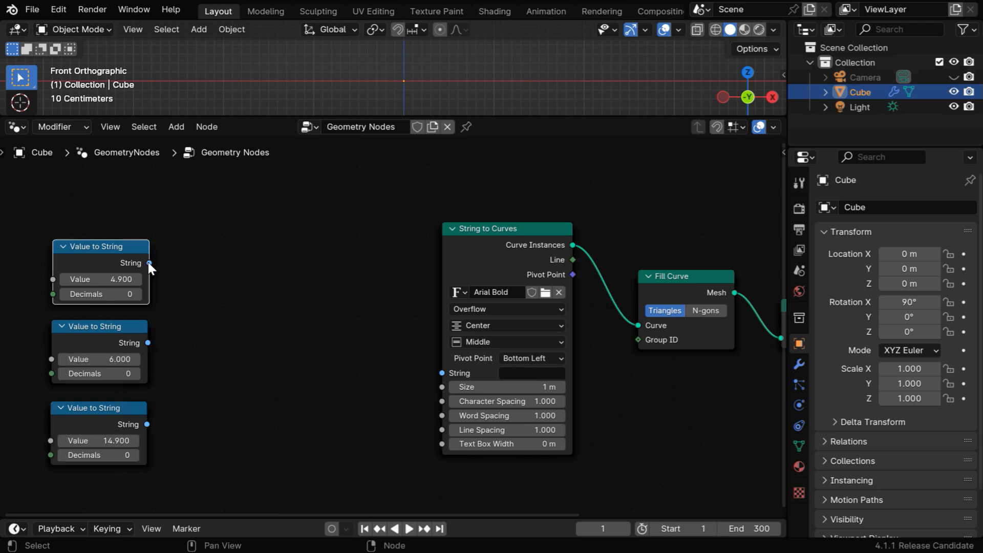
text(join)
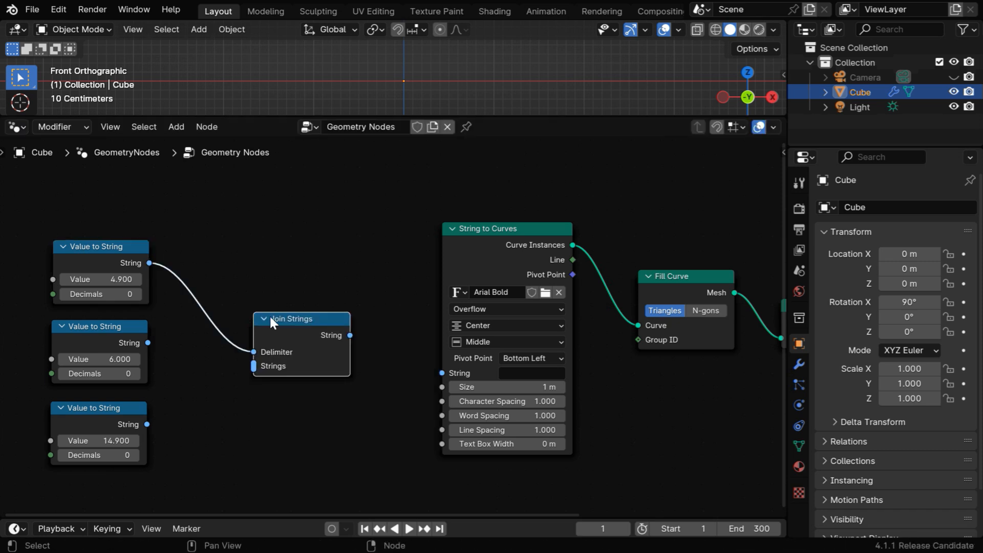
Feed all three values into Join Strings with a ':' delimiter so the text reads 5:6:15.
drag(301, 318, 292, 289)
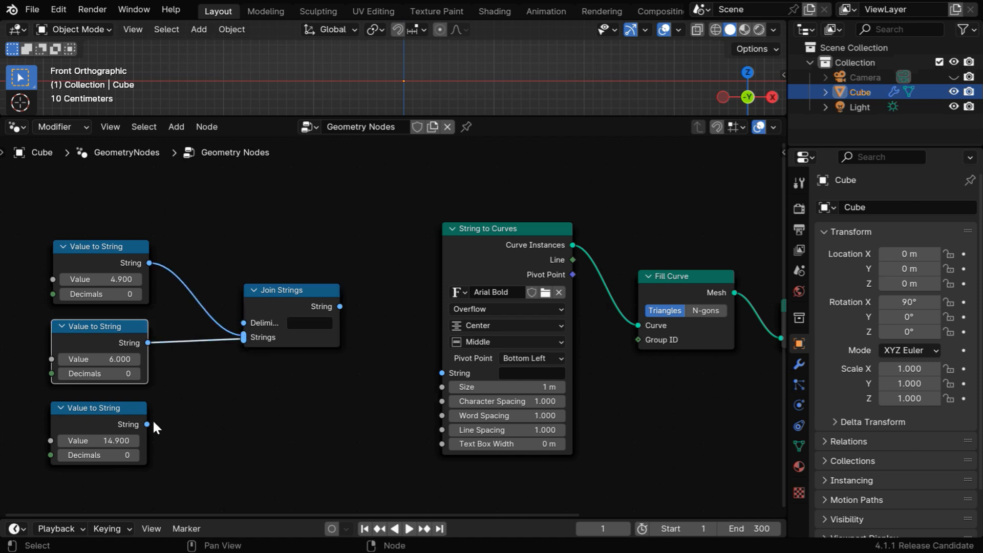
drag(147, 424, 243, 339)
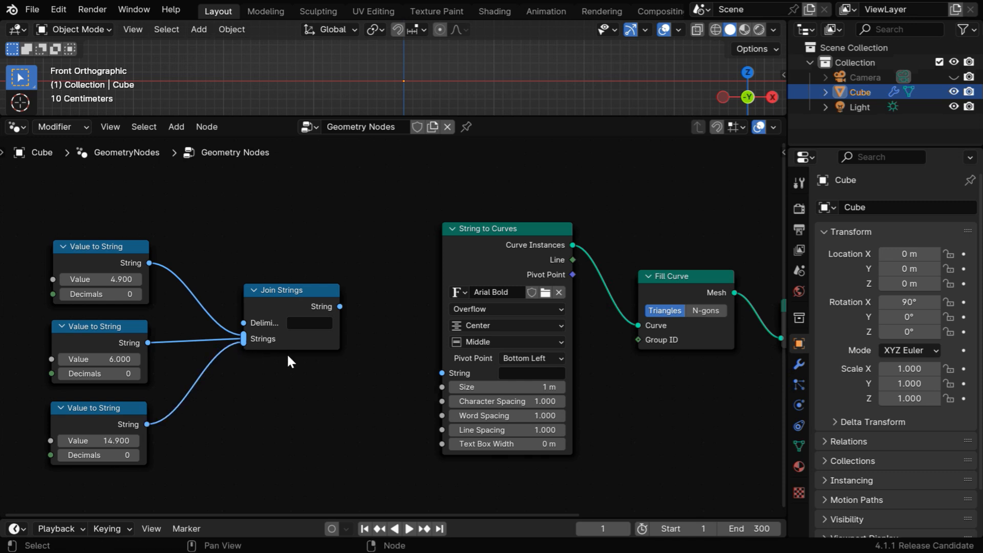
click(308, 322)
text(:)
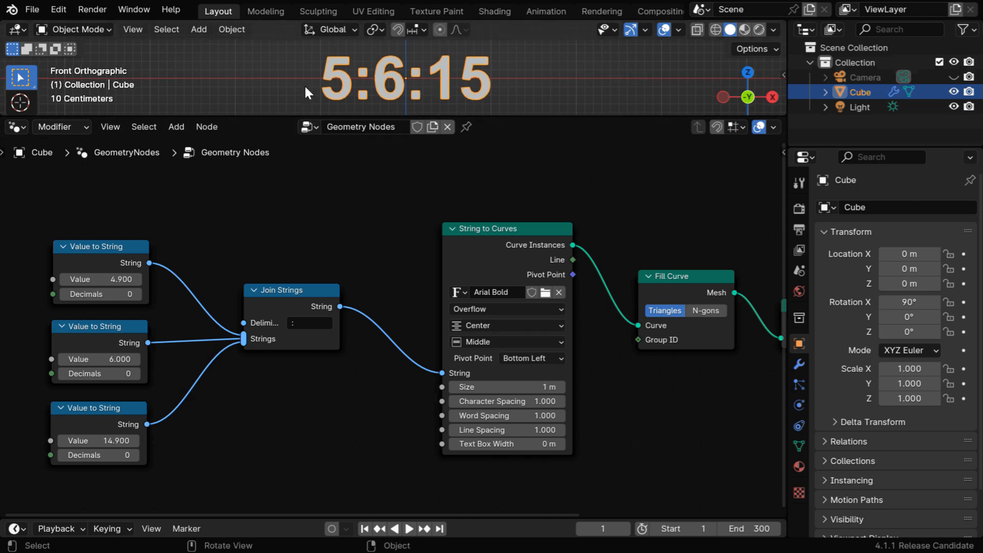
mouse_move(331, 103)
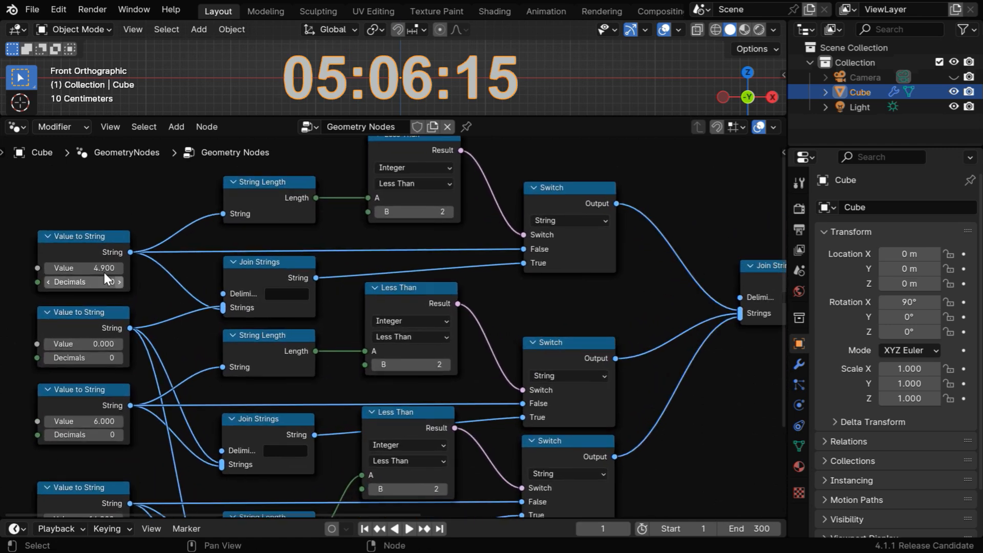
mouse_move(303, 214)
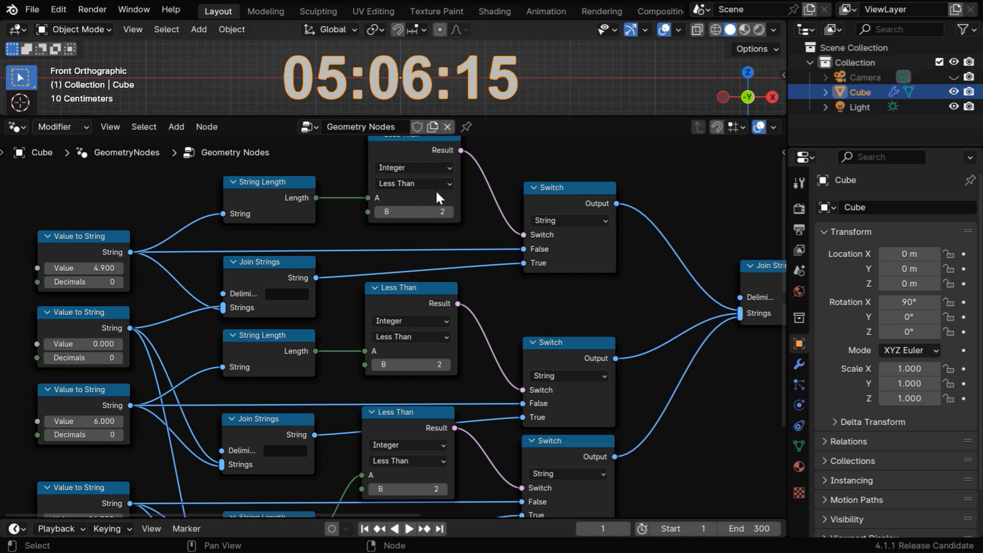
mouse_move(222, 319)
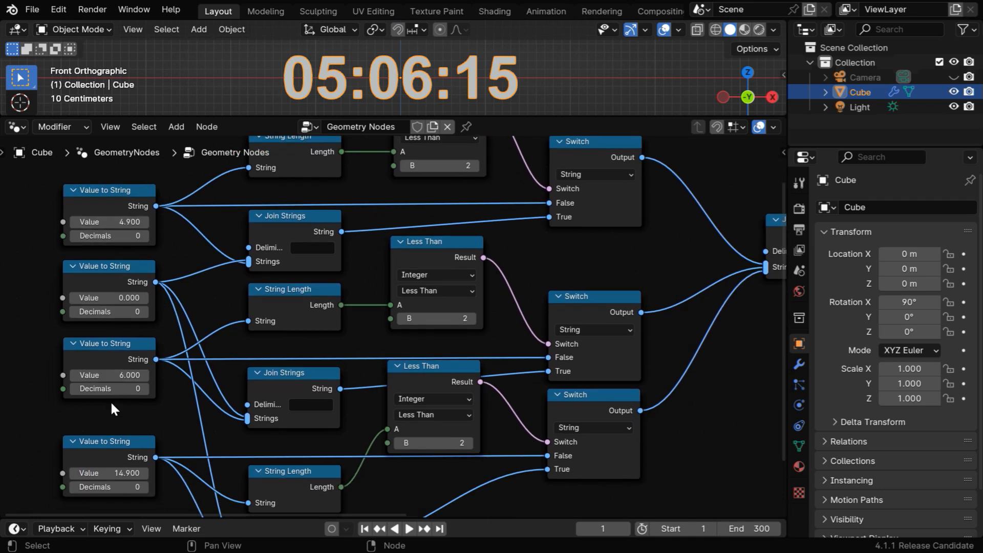
mouse_move(310, 91)
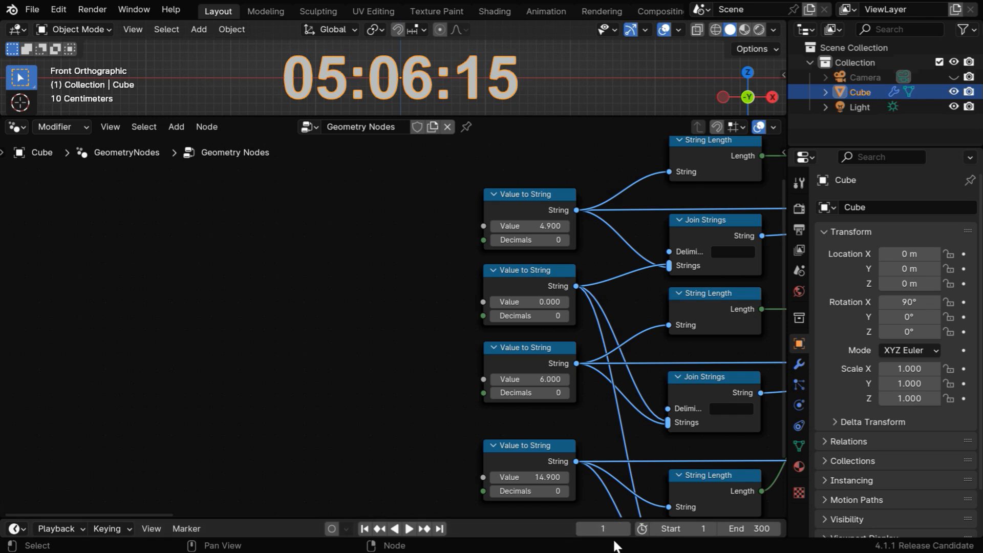
Add a Scene Time input node and search for a Divide math node.
click(177, 127)
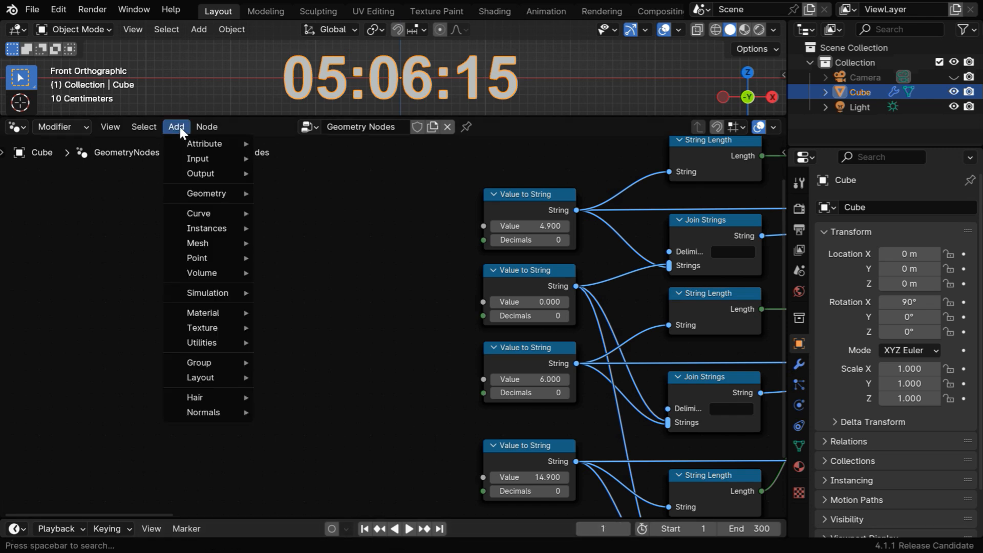
mouse_move(290, 187)
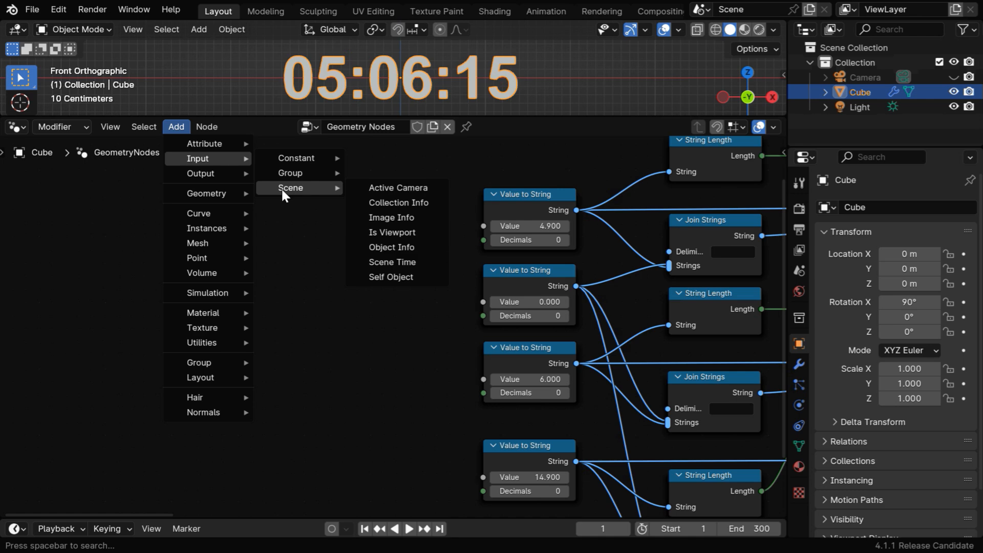
click(391, 261)
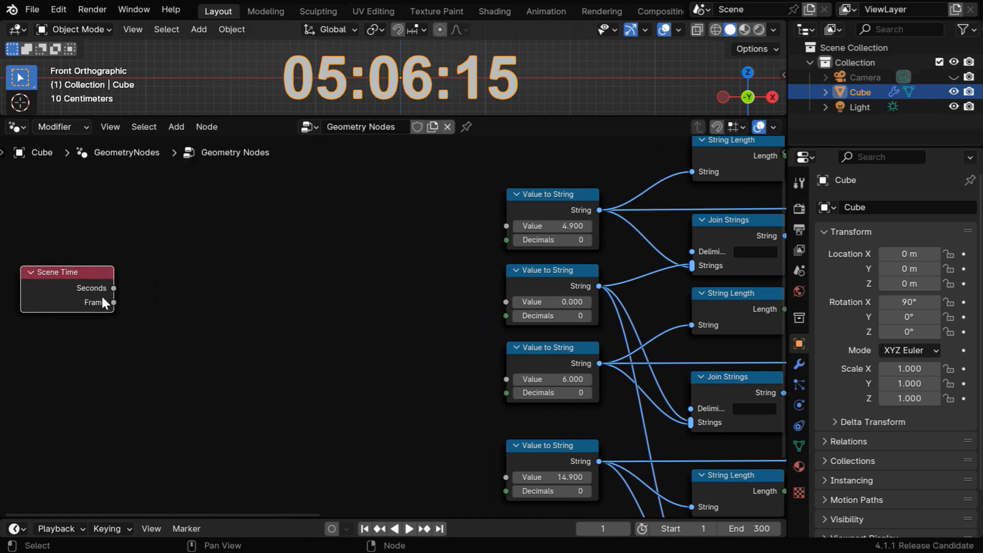
mouse_move(527, 351)
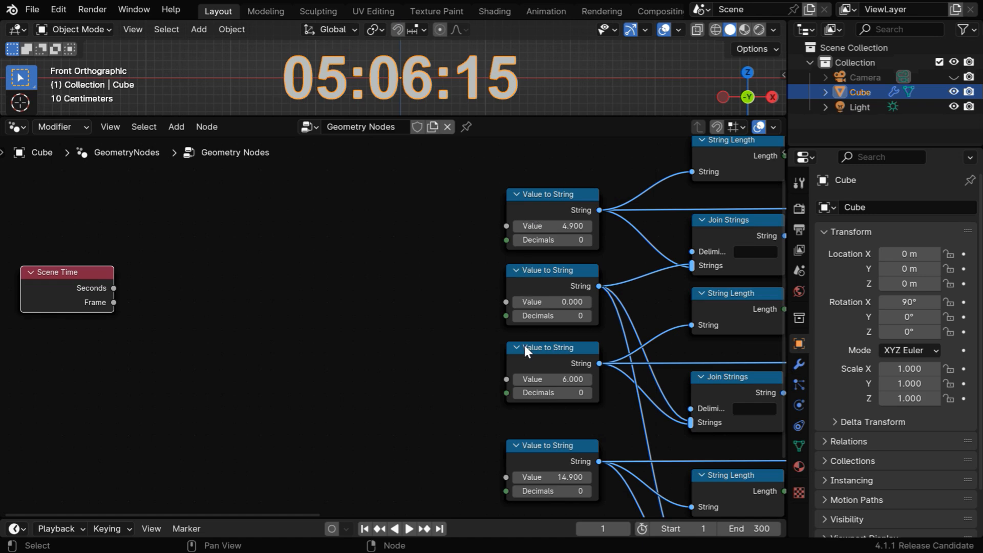
mouse_move(118, 298)
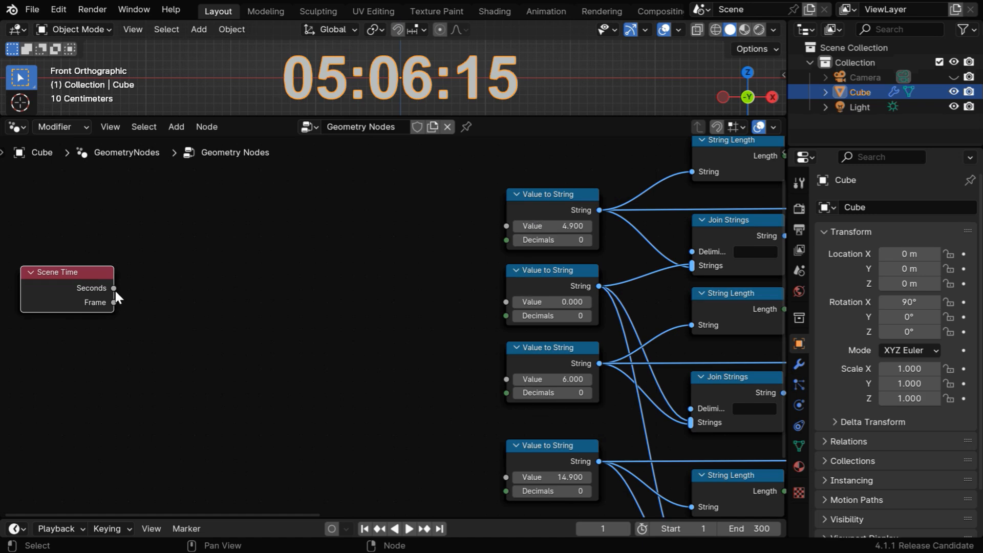
text(divid)
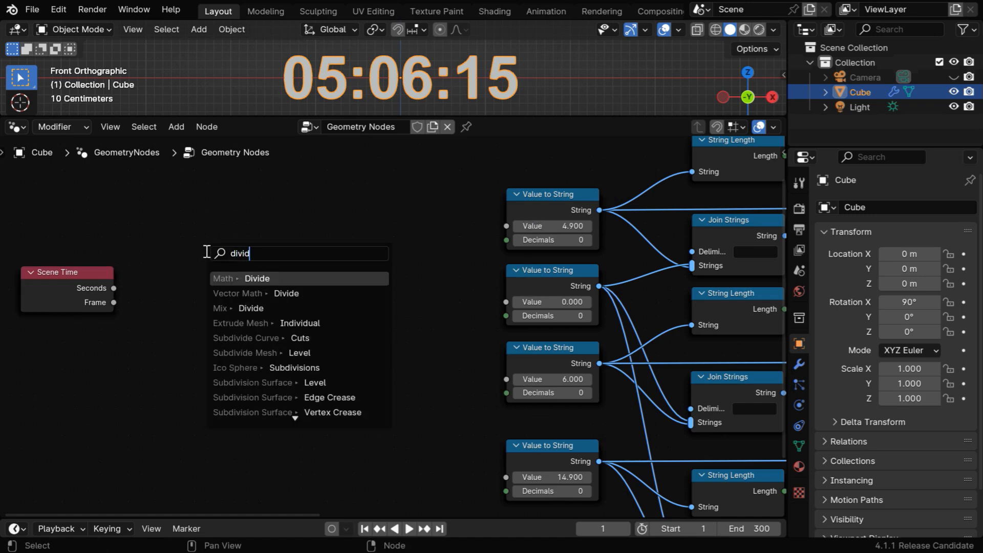
Divide Scene Time seconds by 3600 into the hours string and view the Output Properties frame rate.
click(256, 279)
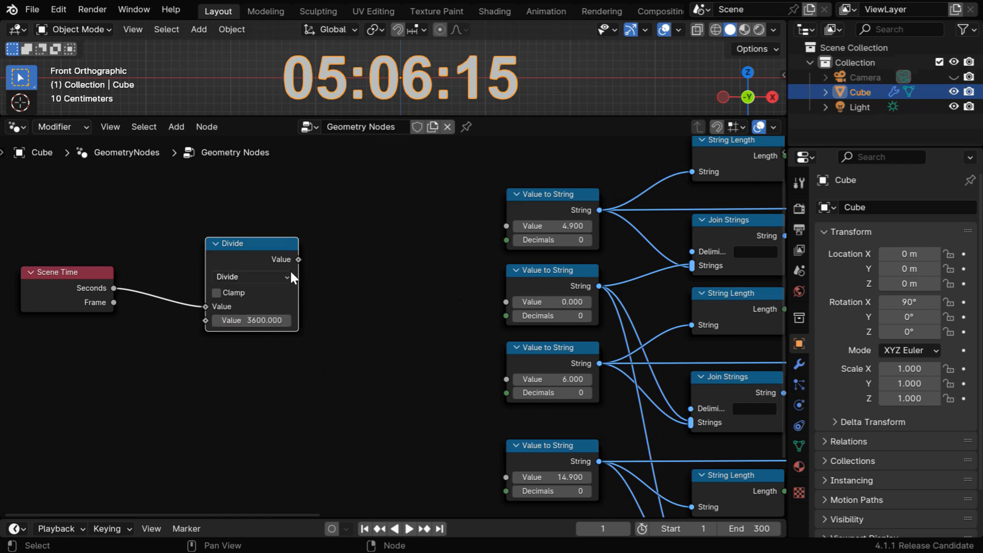
drag(298, 260, 507, 228)
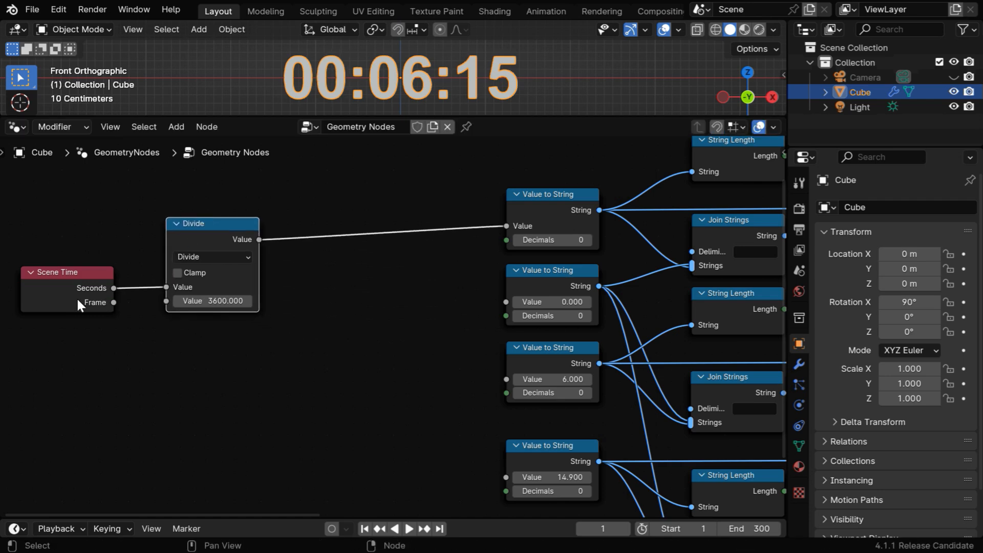
click(800, 229)
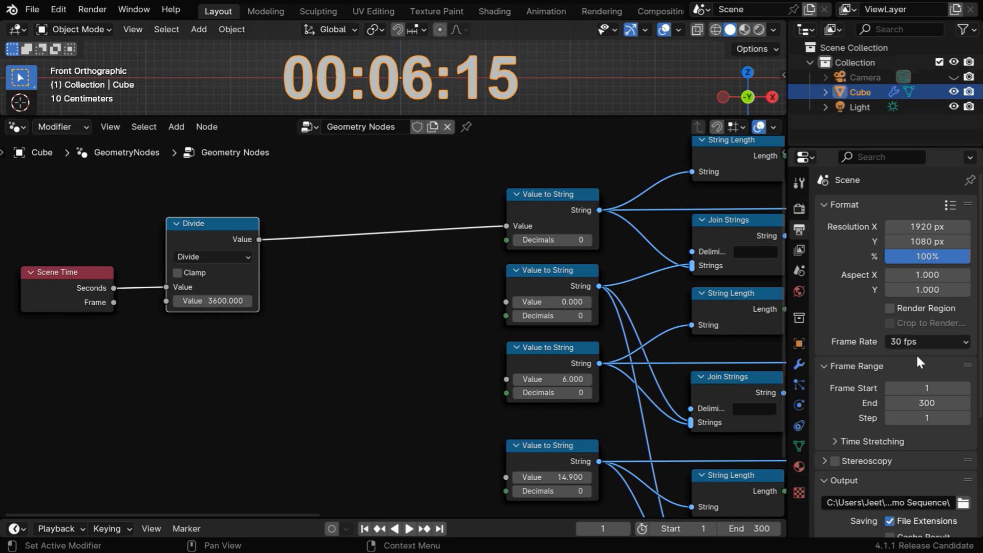
mouse_move(733, 360)
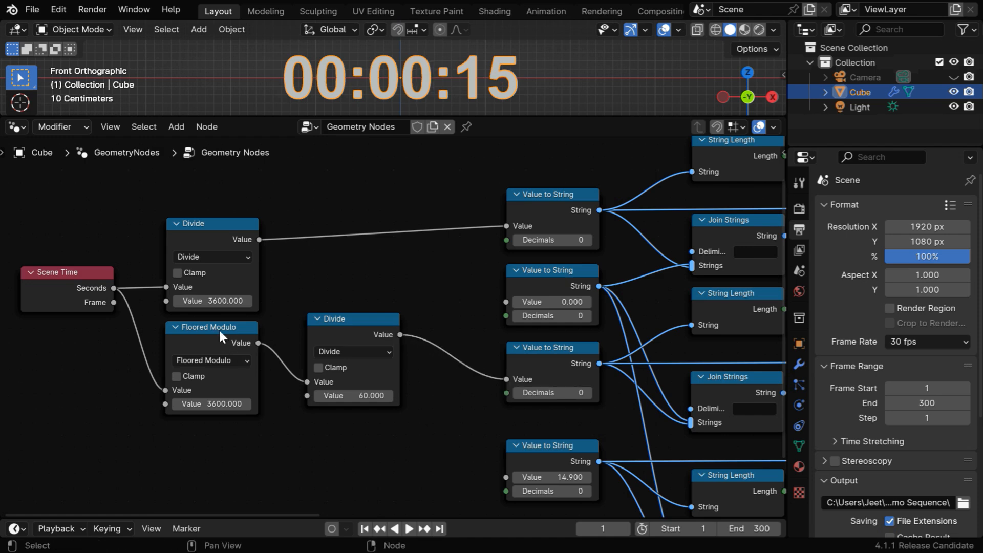
Wire the modulo-3600 remainder into the divide-by-60 and modulo-60 nodes for minutes and seconds.
drag(239, 343, 303, 459)
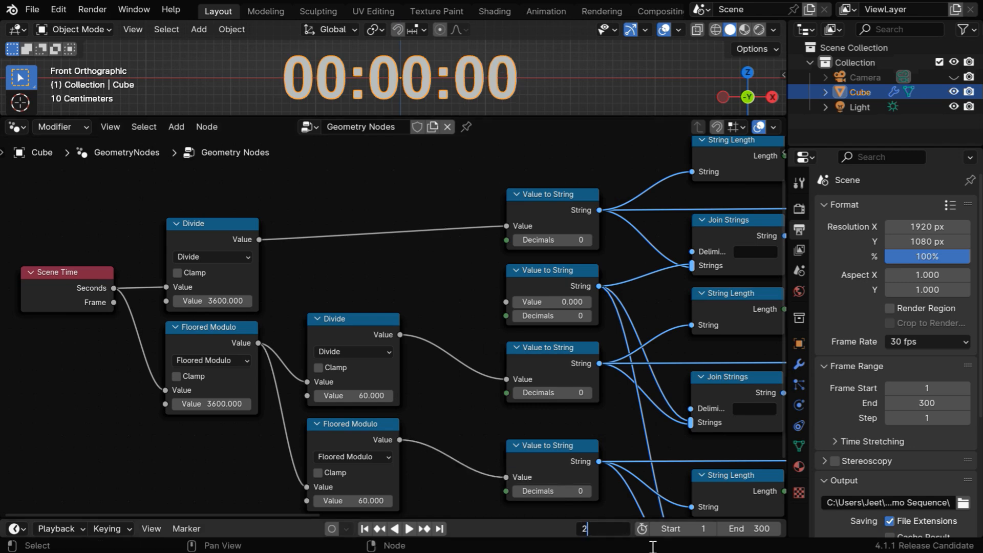
Jump to frame 2000, then 333333, so the clock reads 03:05:11.
text(2000)
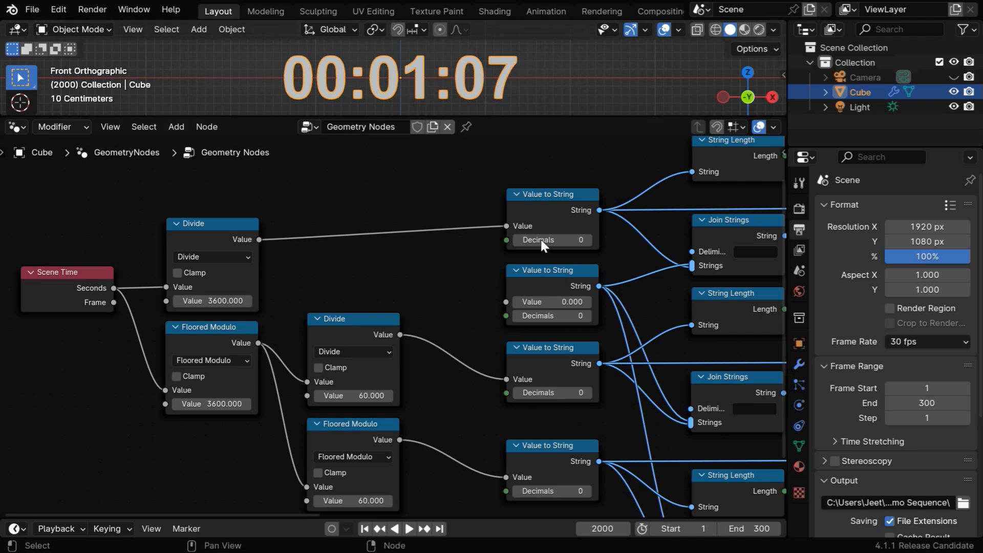
click(602, 529)
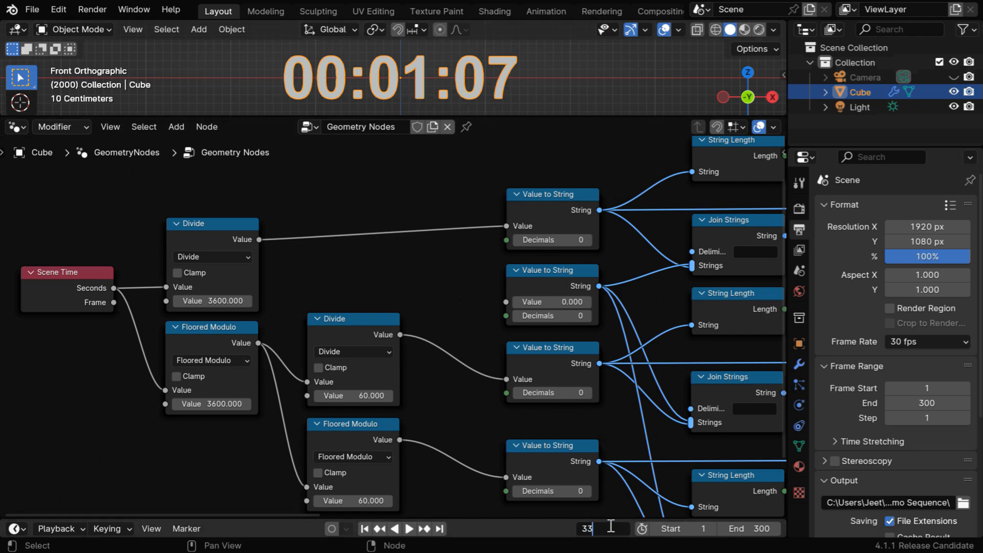
text(333333)
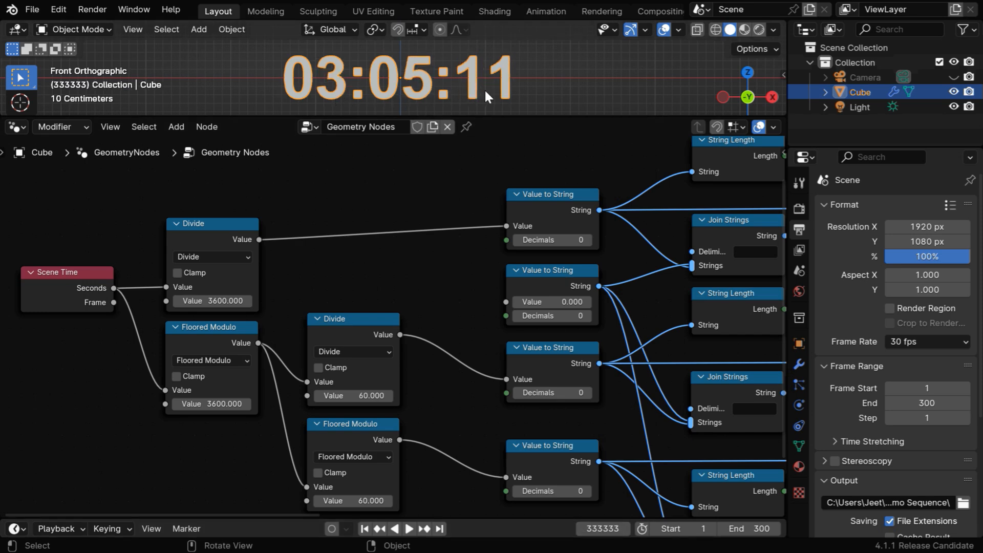
mouse_move(348, 90)
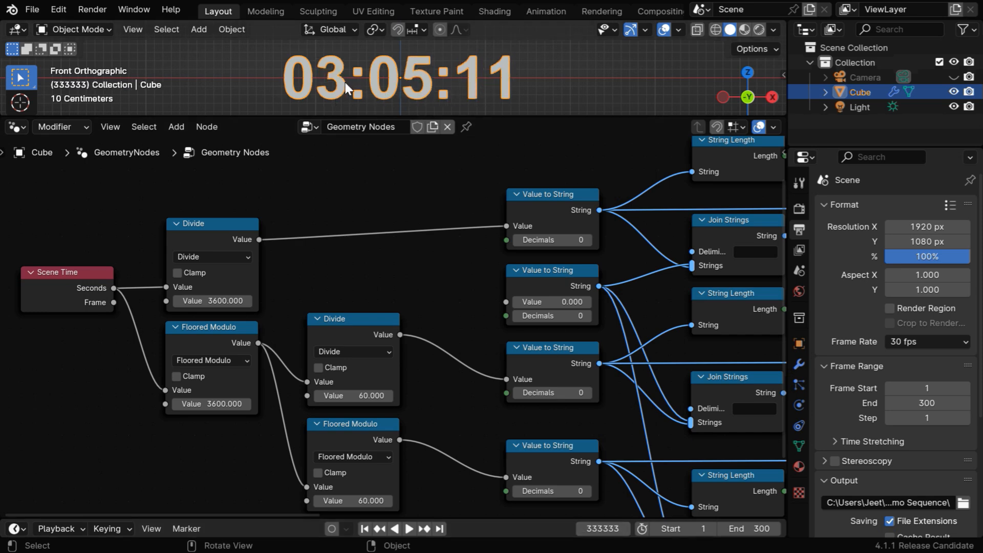
mouse_move(493, 88)
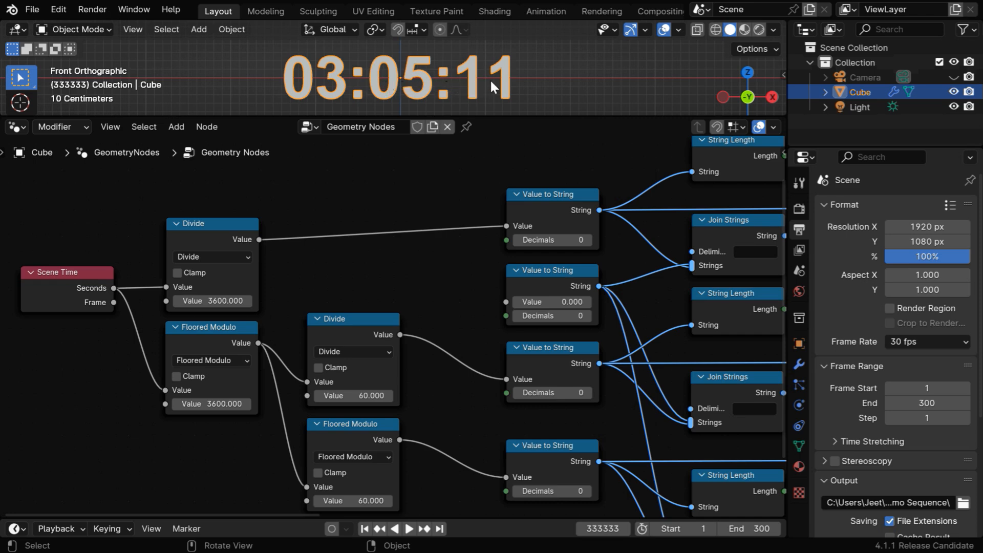
mouse_move(546, 104)
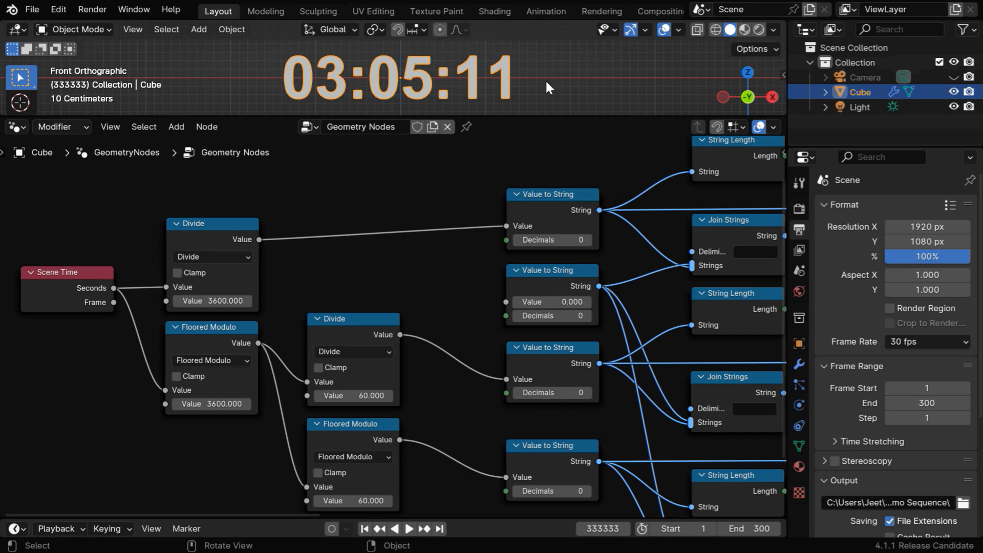
mouse_move(435, 387)
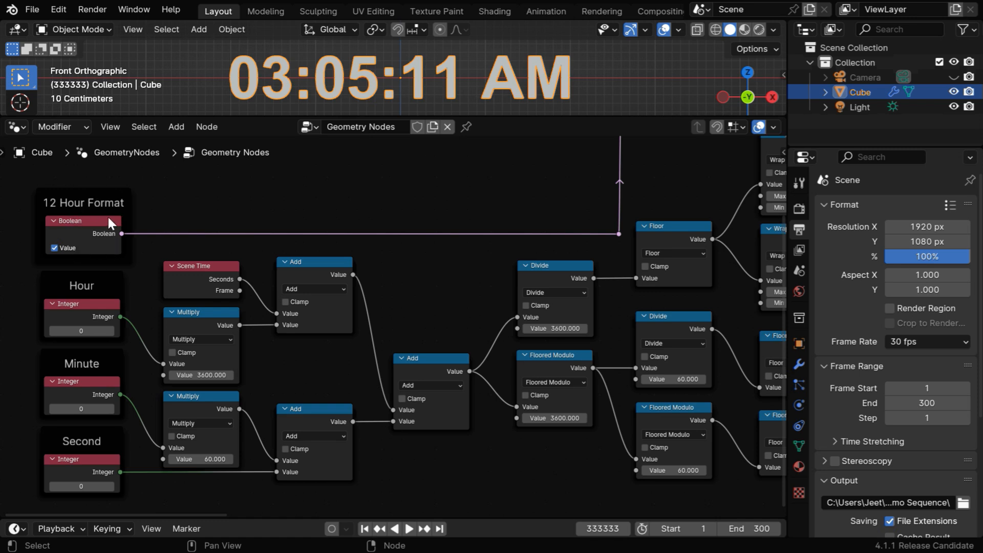
Toggle the 12 Hour Format boolean off and back on to check the AM/PM display.
click(55, 248)
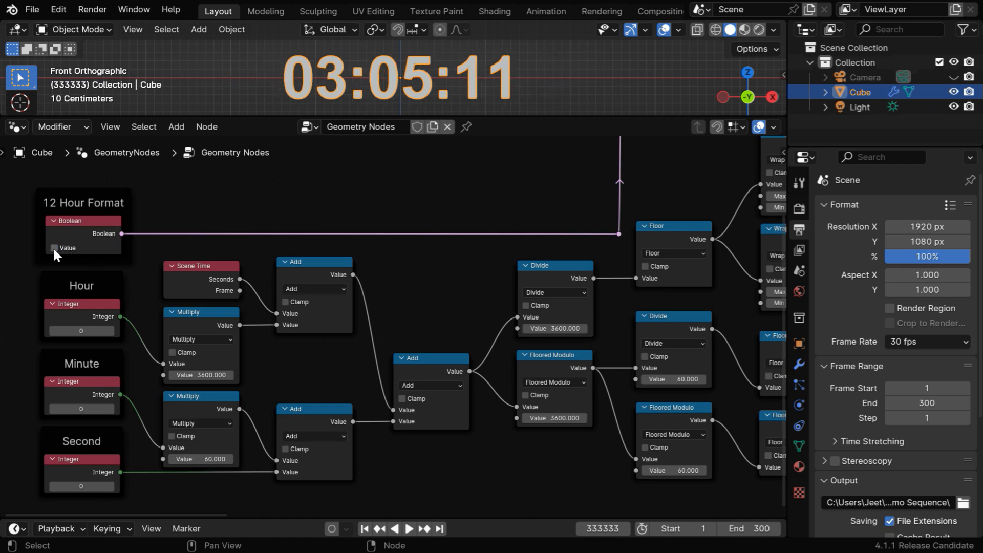
mouse_move(232, 154)
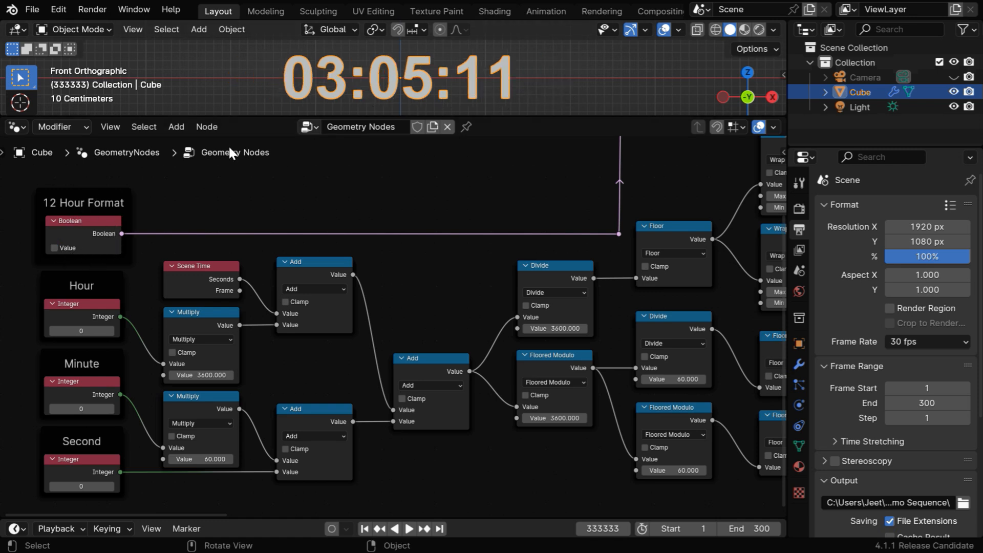
click(54, 248)
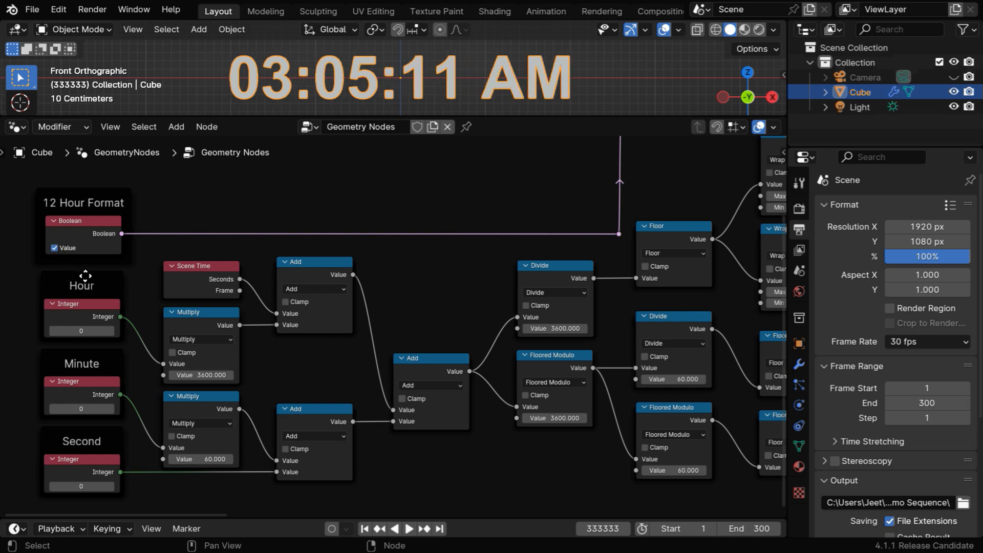
mouse_move(101, 313)
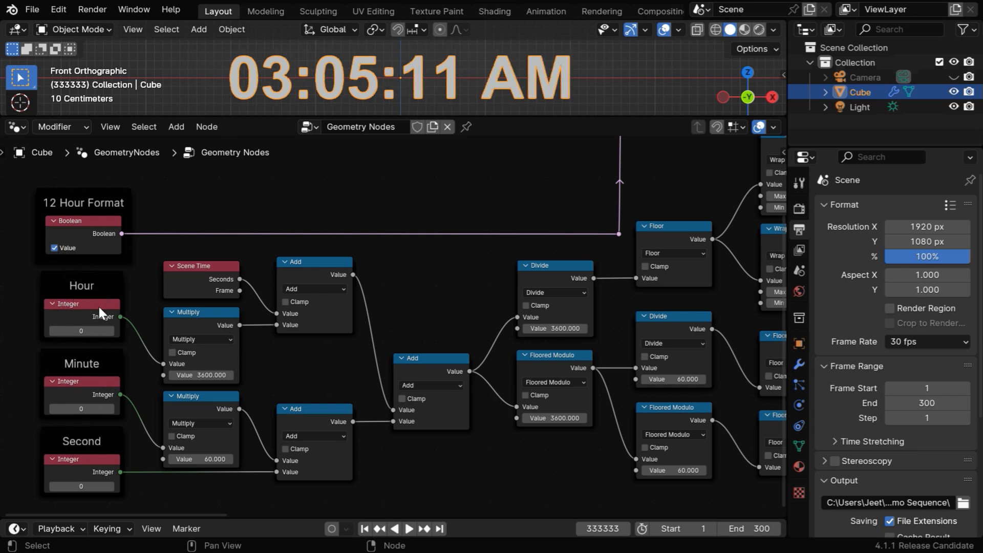
mouse_move(112, 376)
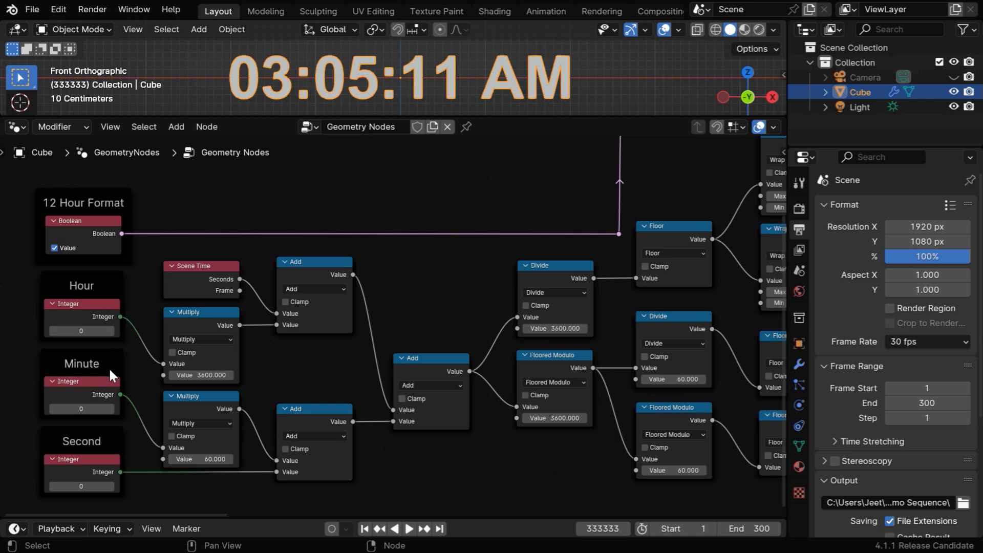
mouse_move(602, 528)
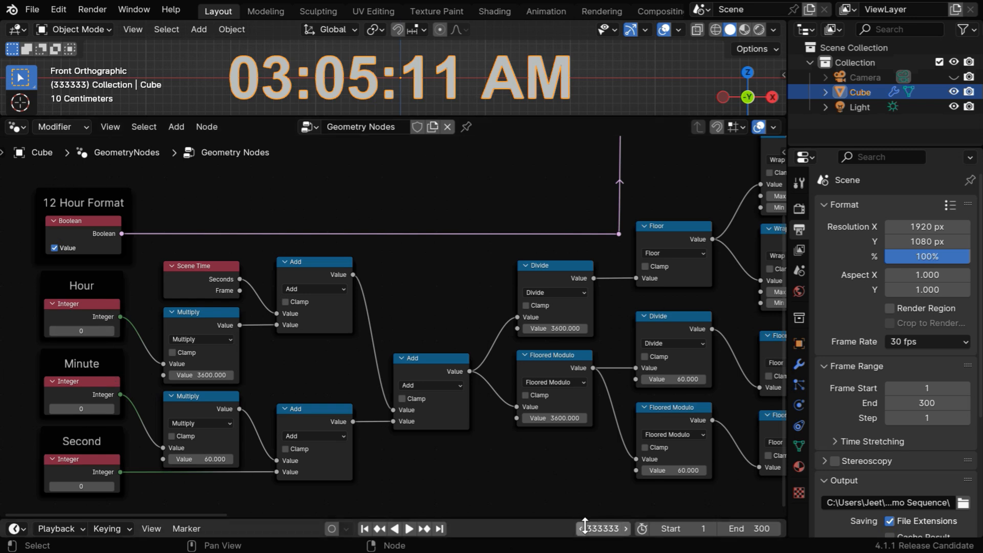
At frame 1, enter start values Hour 11, Minute 59, Second 57 and start playback at 11:59:57 AM.
click(364, 528)
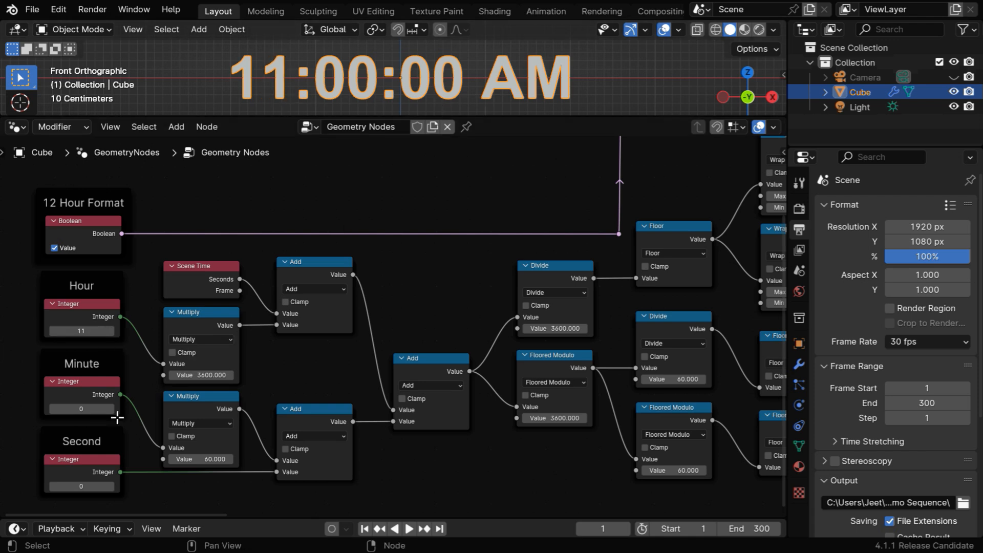
text(59)
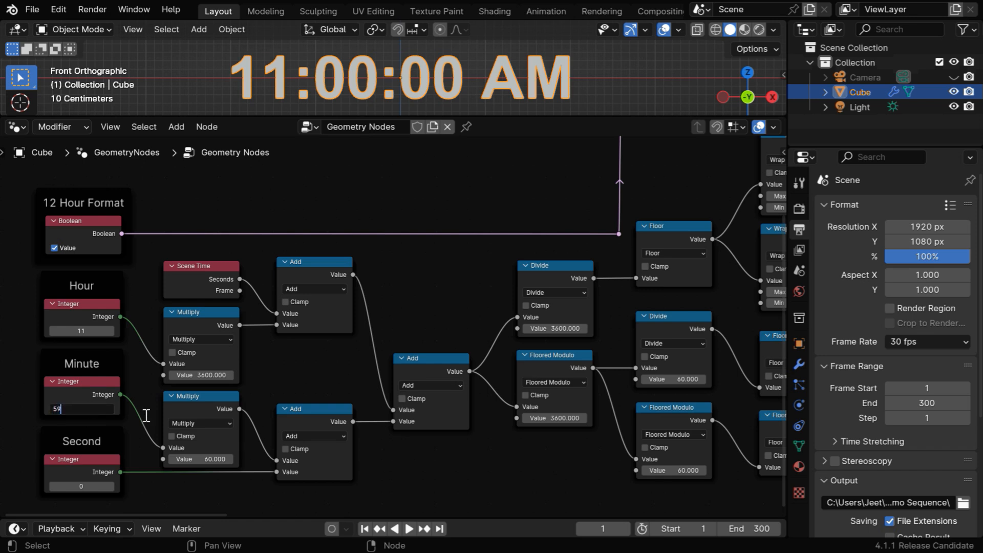
click(82, 485)
text(57)
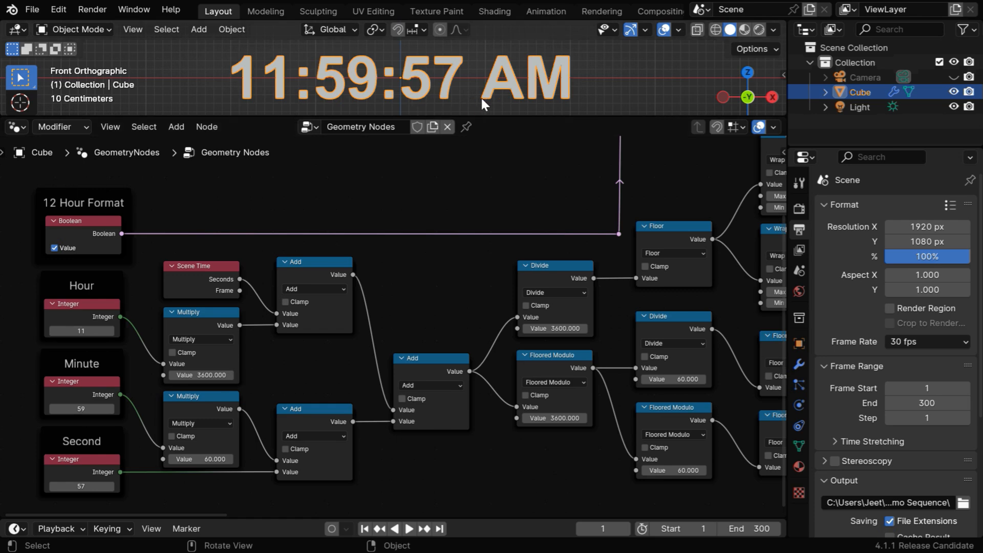
click(409, 528)
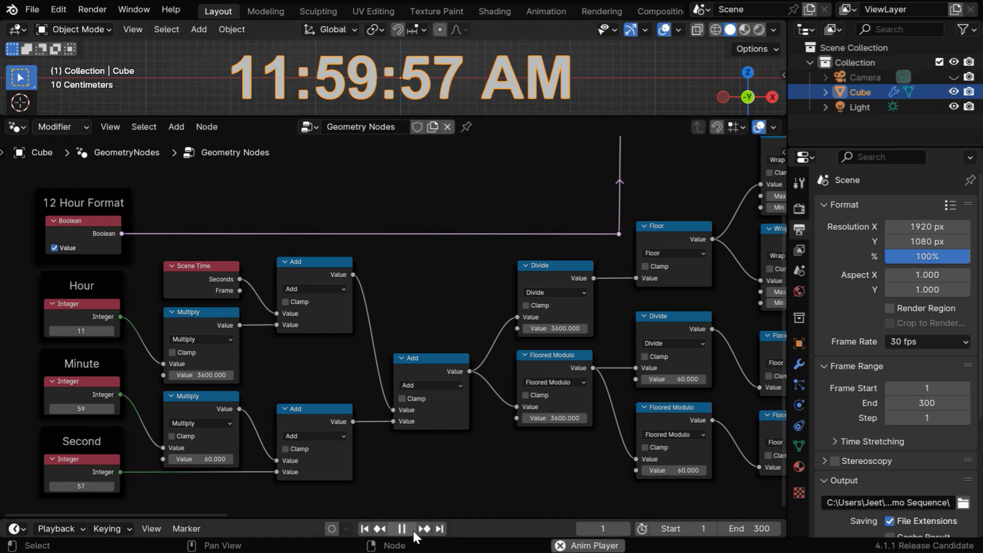
Let playback carry the clock past noon to 12:00:04 PM, then stop it.
click(402, 528)
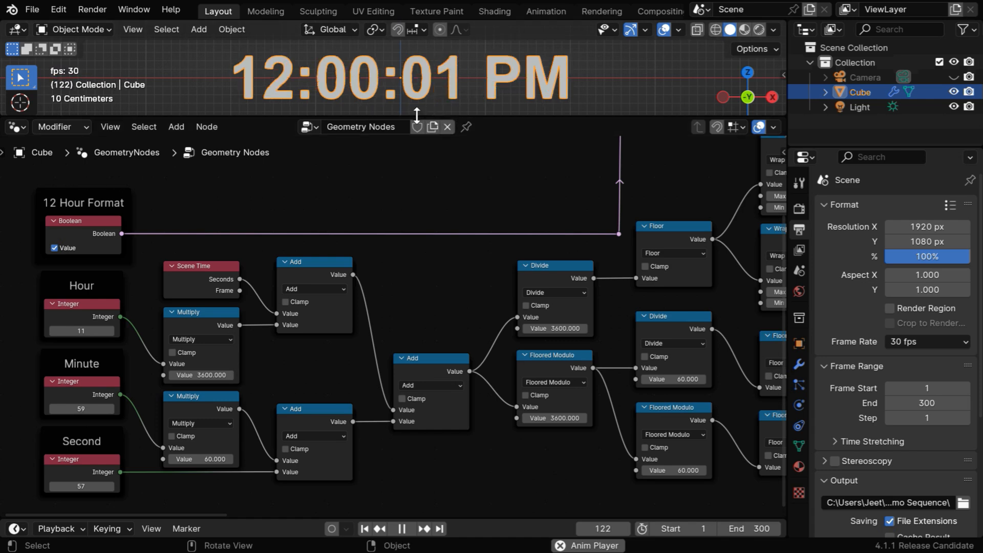
click(401, 529)
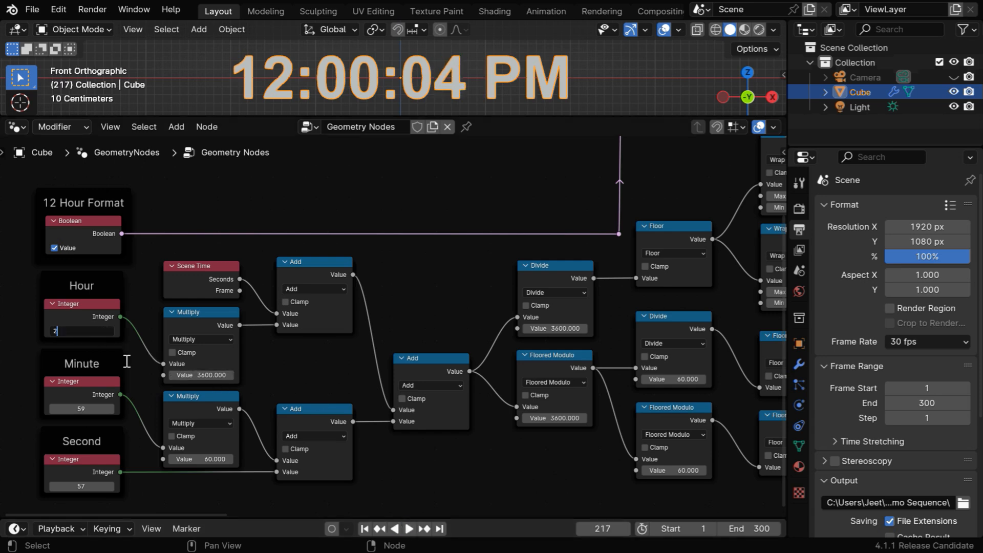
Set the start hour to 20 so the clock reads 09:00:04 PM, checking 21:00:04 with 12-hour off.
text(20)
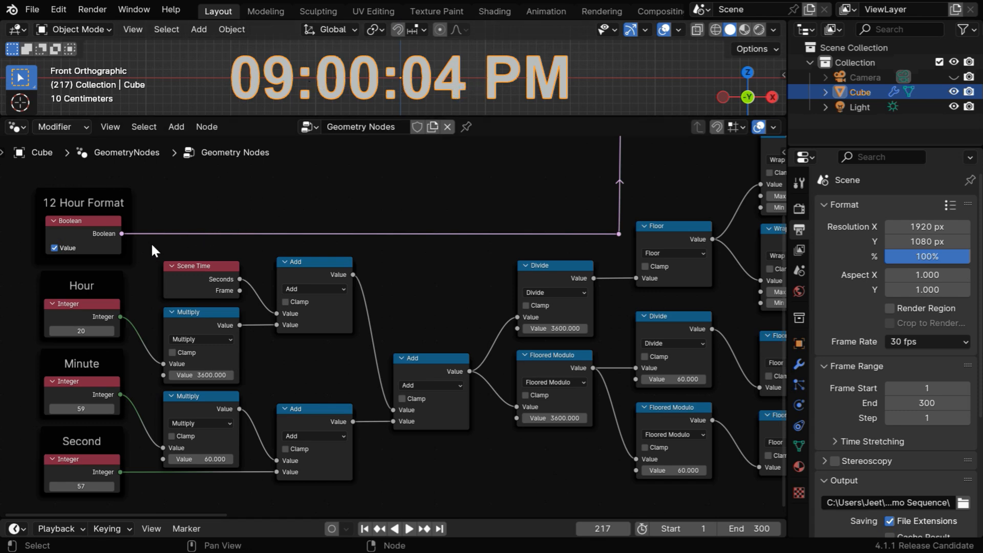
click(56, 248)
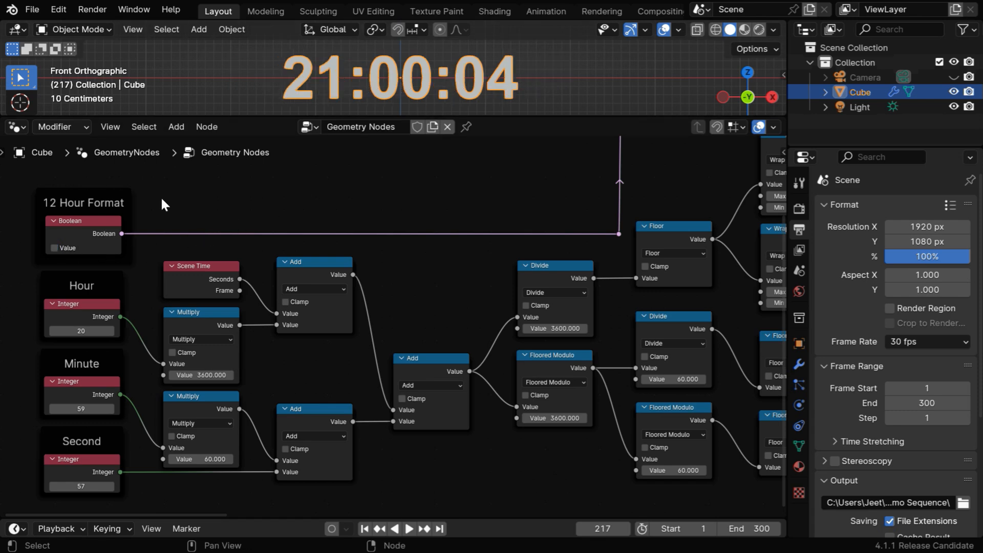
click(54, 248)
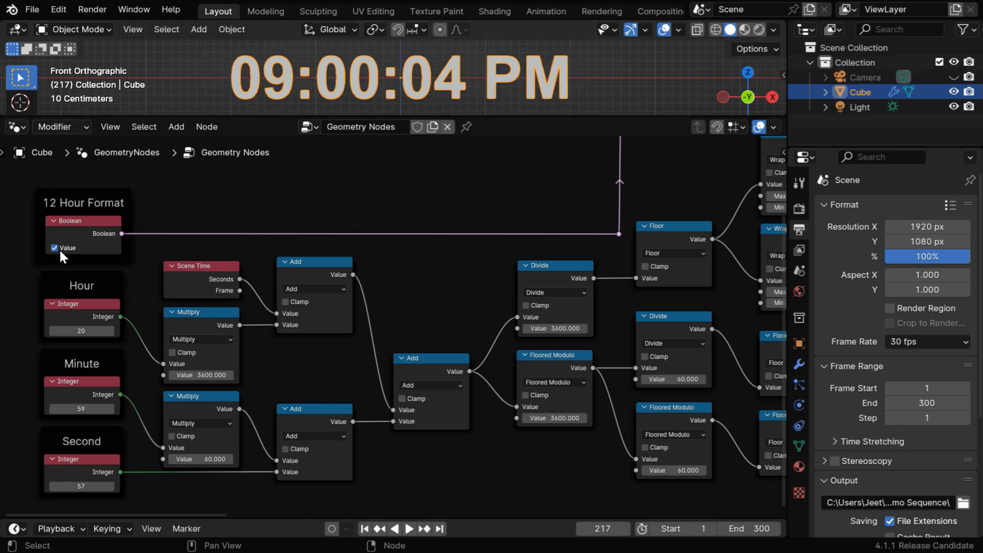